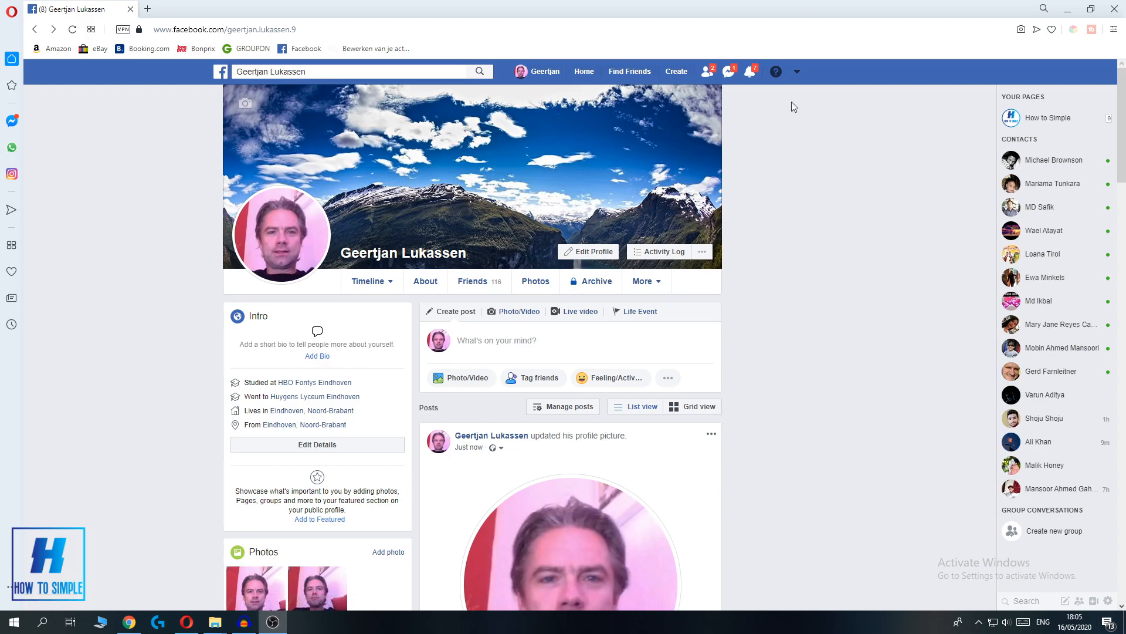
- Open Settings from the account dropdown to reach General Account Settings
left_click(796, 71)
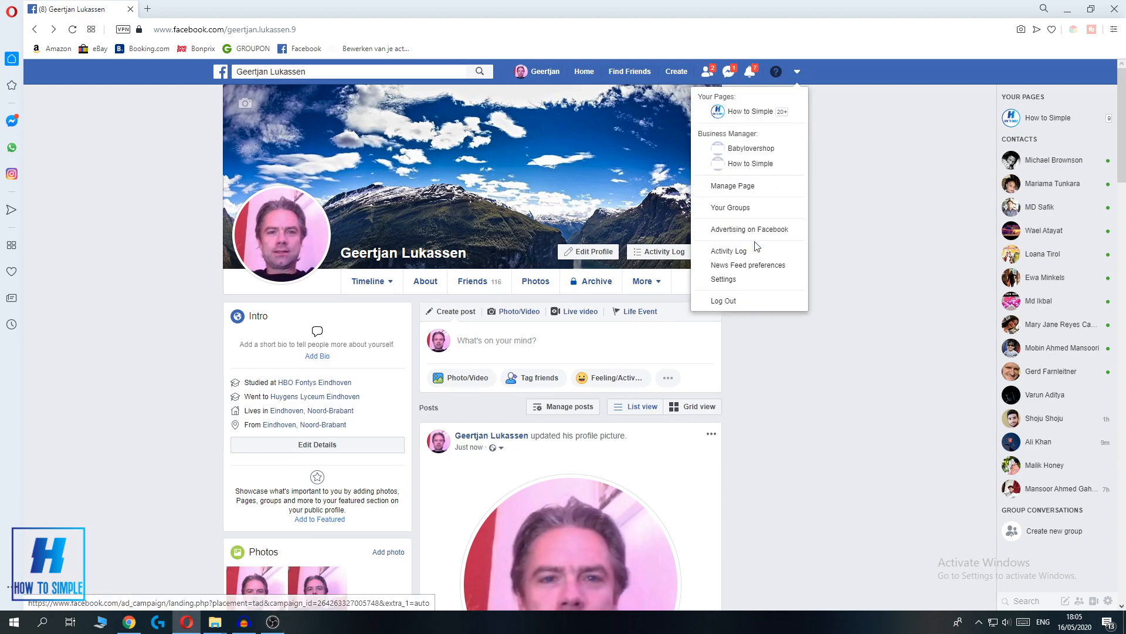
left_click(723, 279)
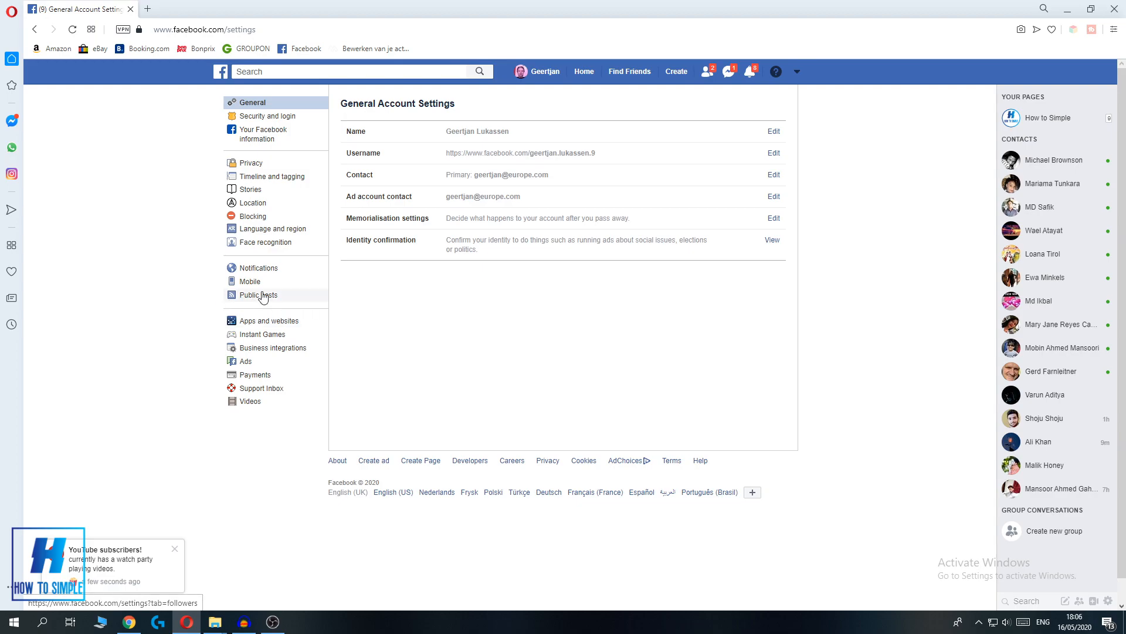
- Check that Public Post Comments is still Public, then return to the profile
left_click(259, 295)
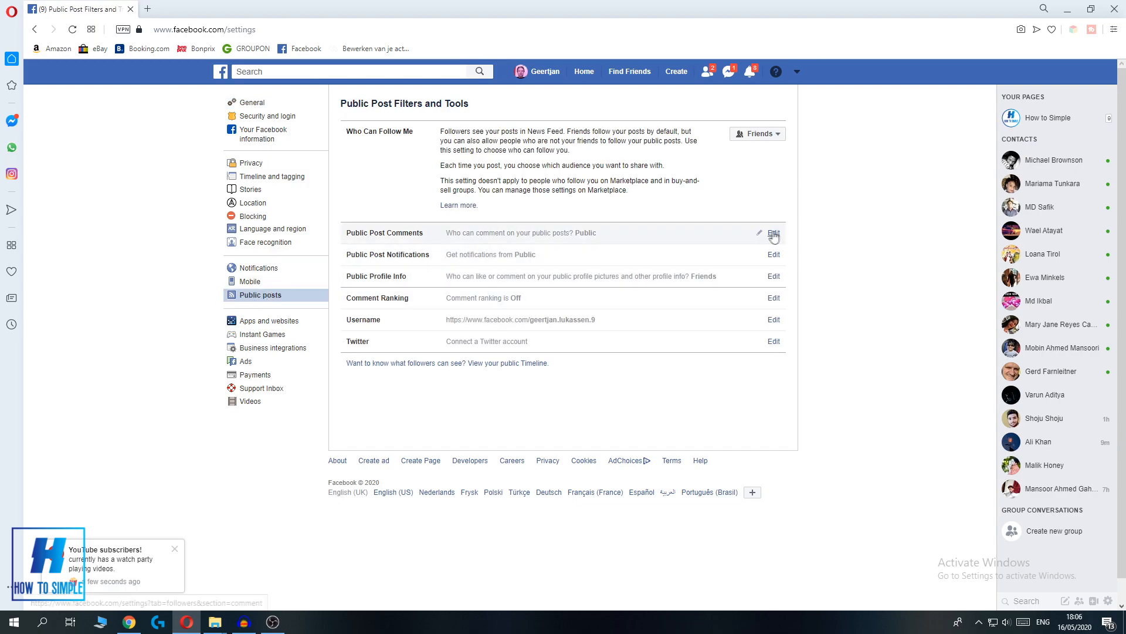
left_click(774, 233)
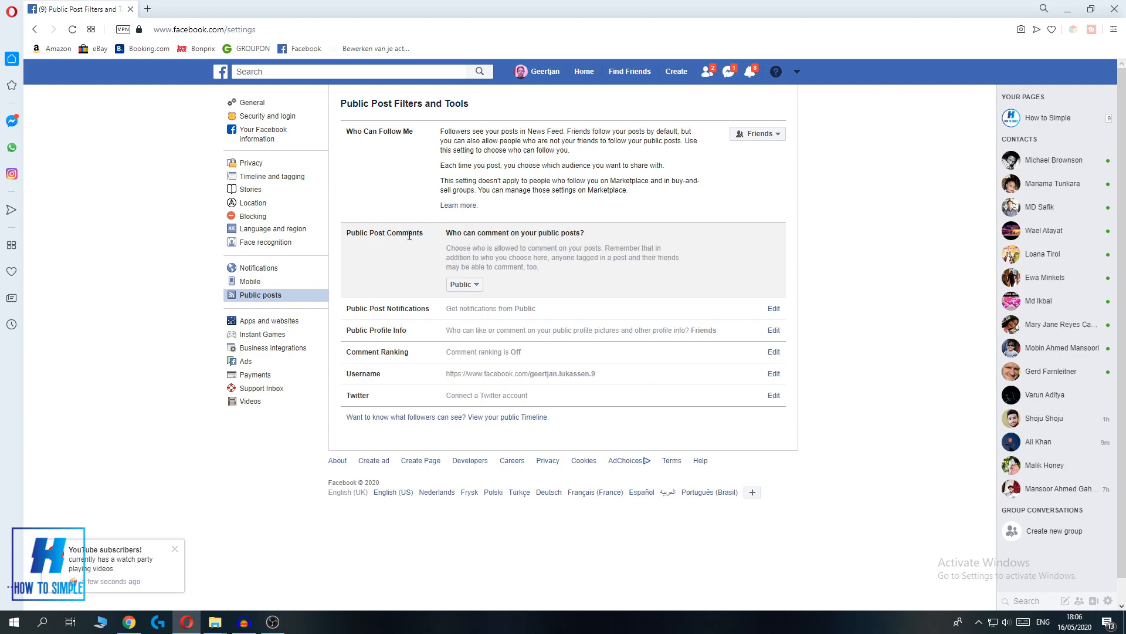
left_click(464, 284)
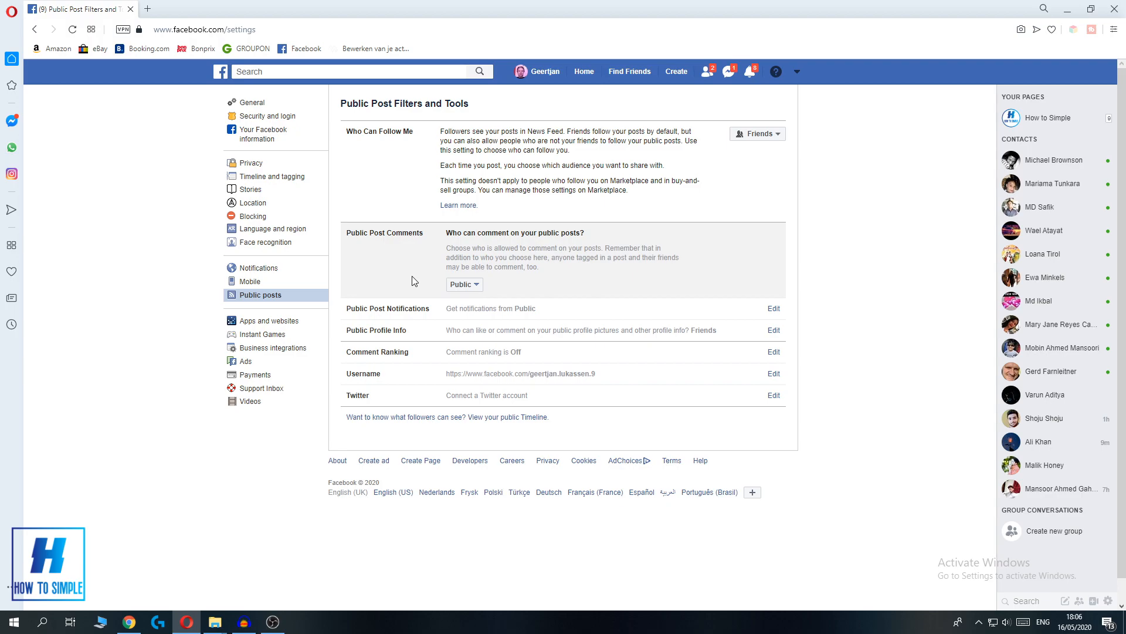
mouse_move(547, 162)
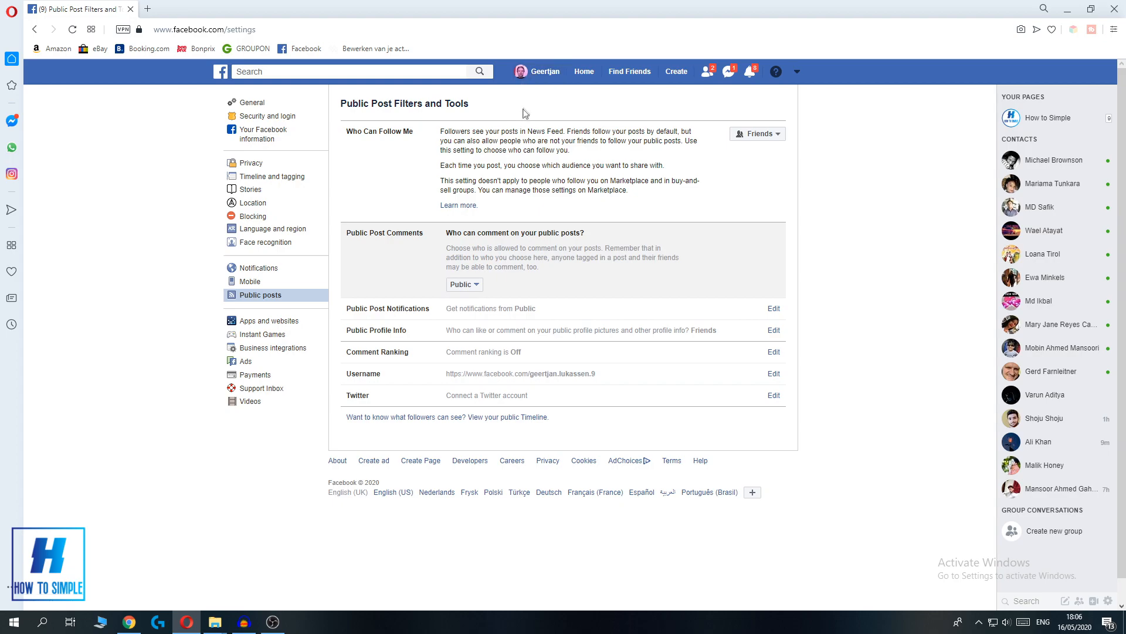
left_click(545, 71)
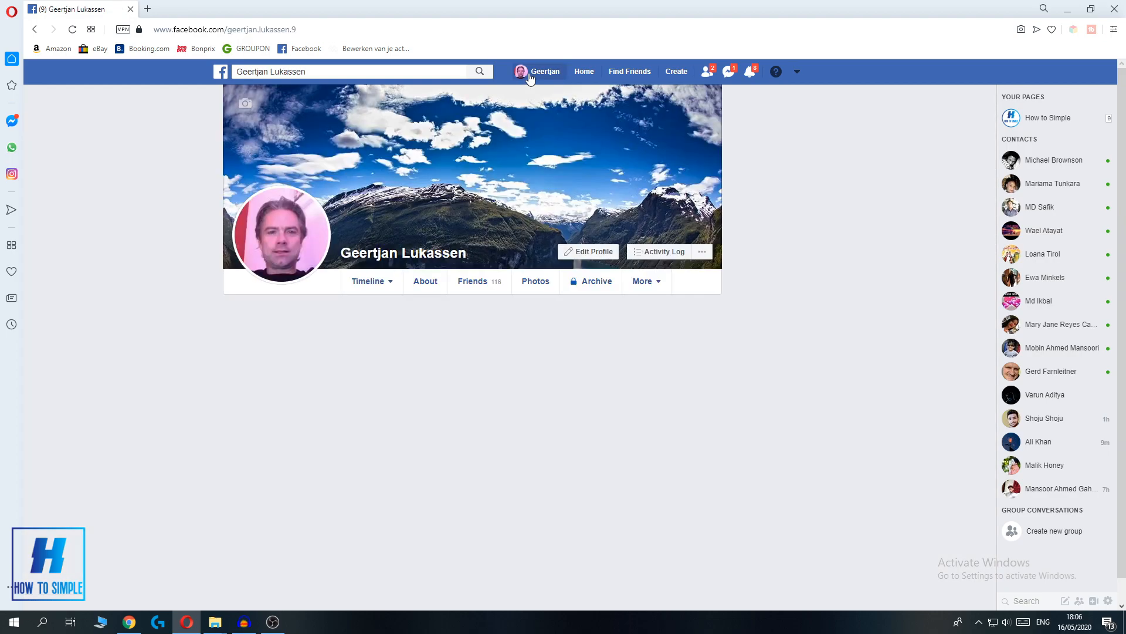
- Open the Update Profile Picture dialog from the profile picture
left_click(545, 71)
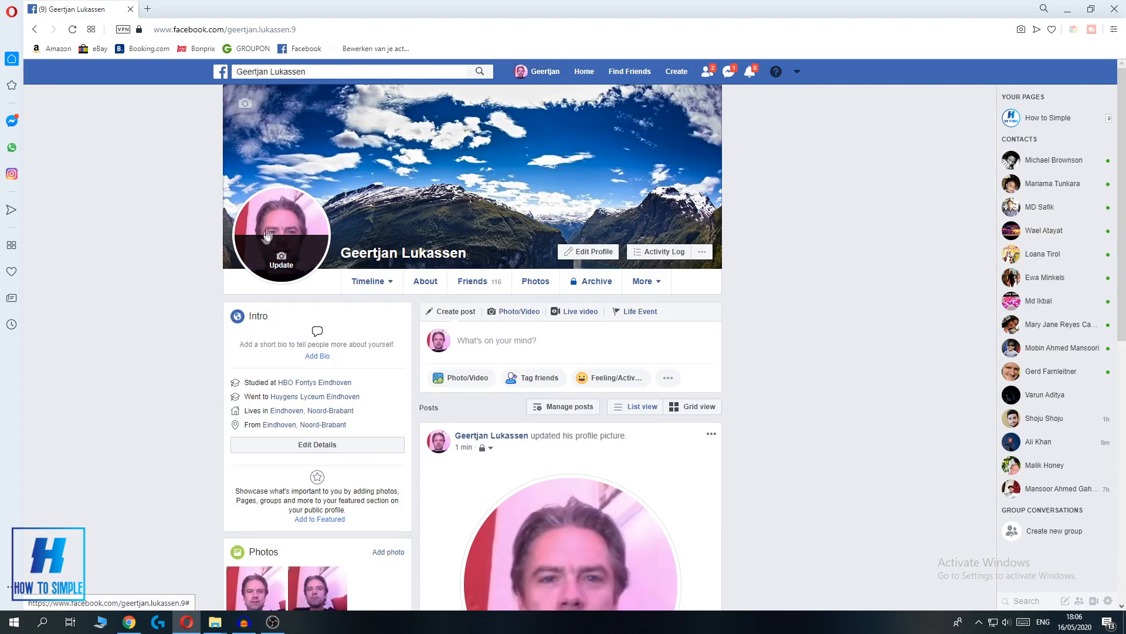
mouse_move(174, 315)
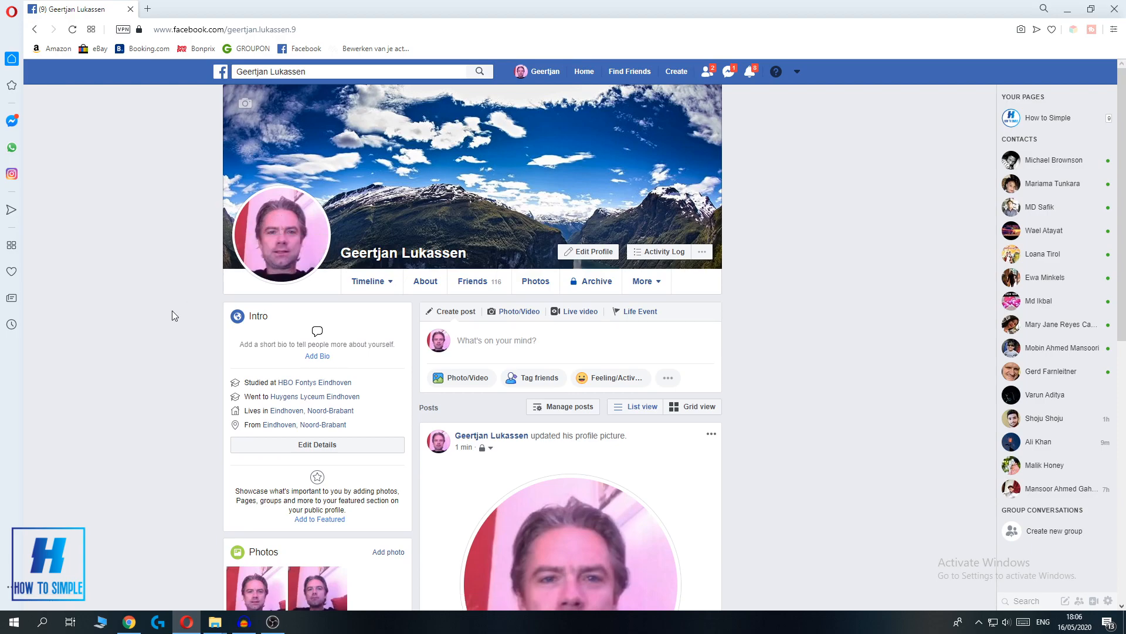
mouse_move(282, 251)
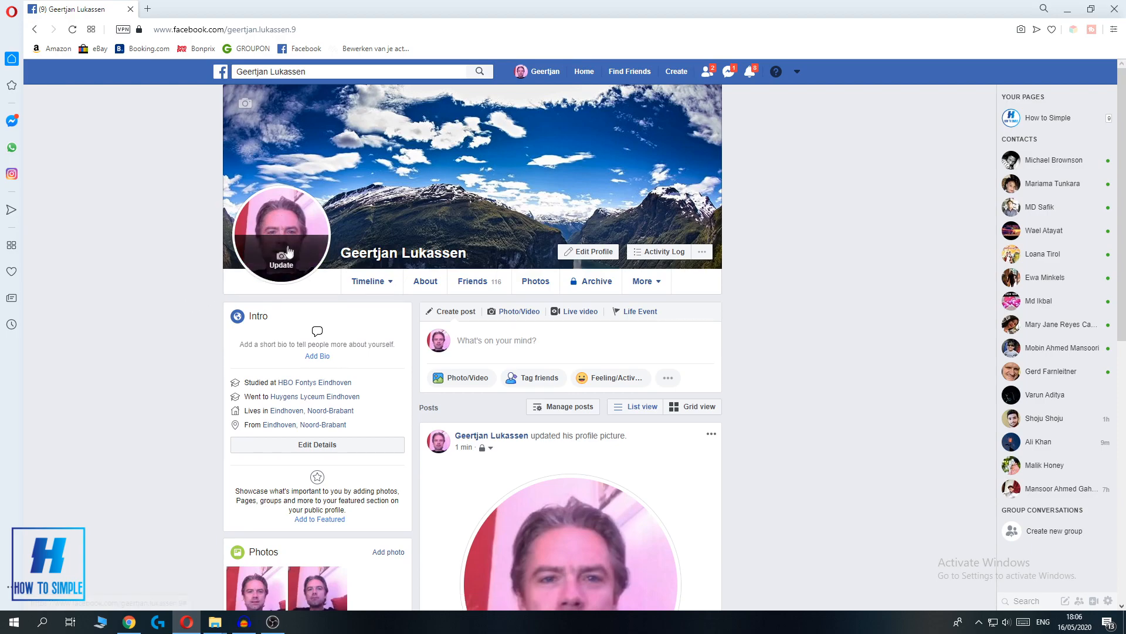
left_click(281, 265)
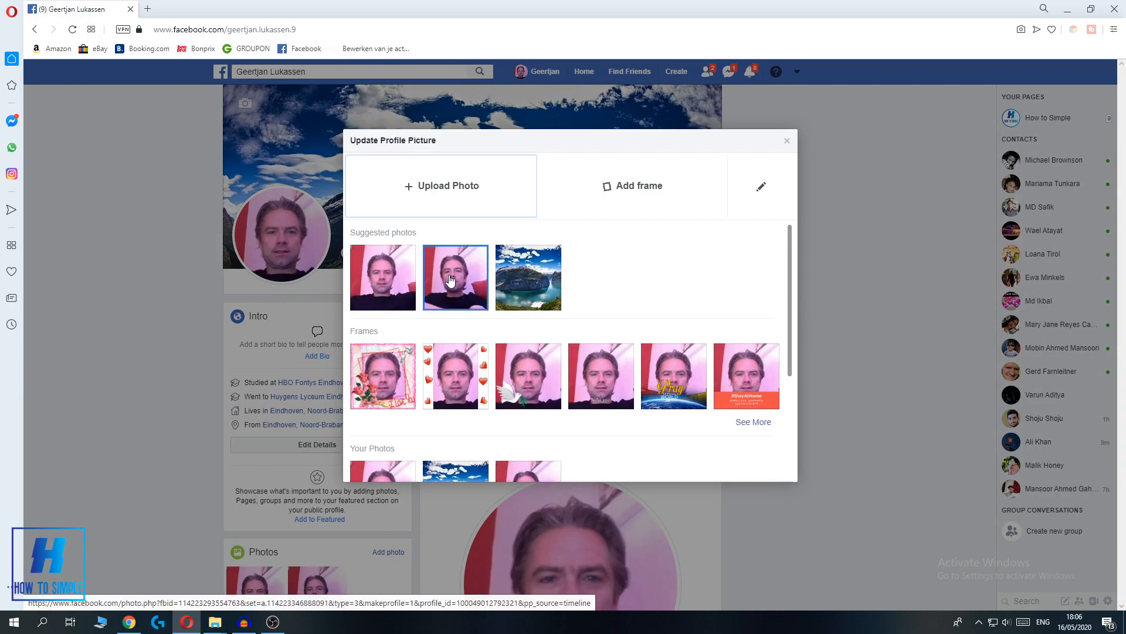
- Save the second suggested photo, the earlier selfie, as the profile picture
left_click(455, 278)
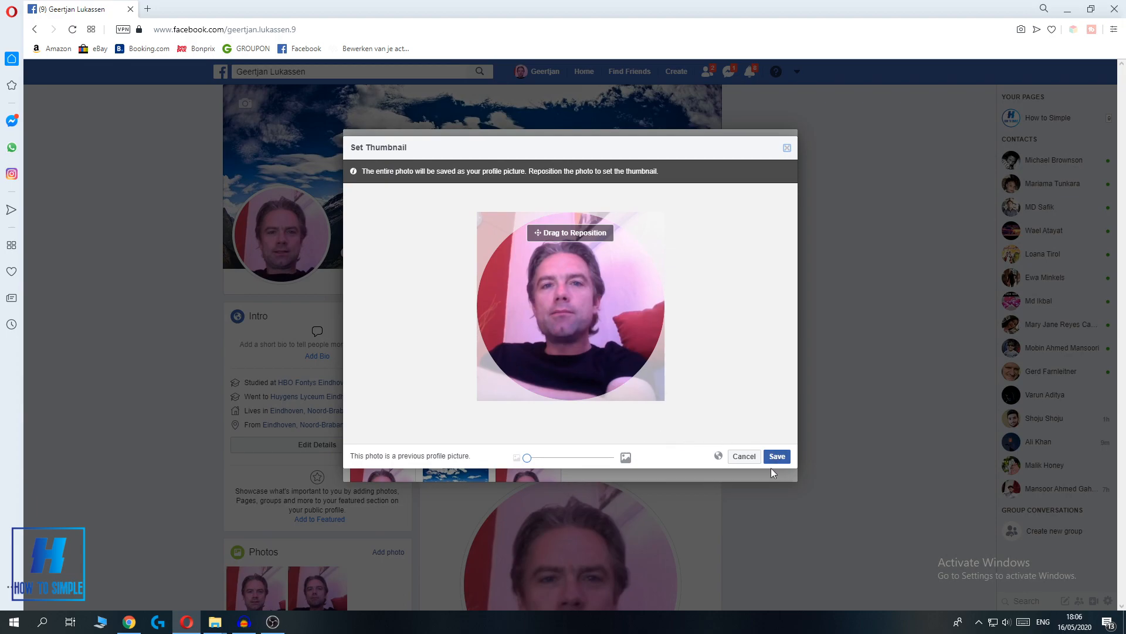
left_click(776, 455)
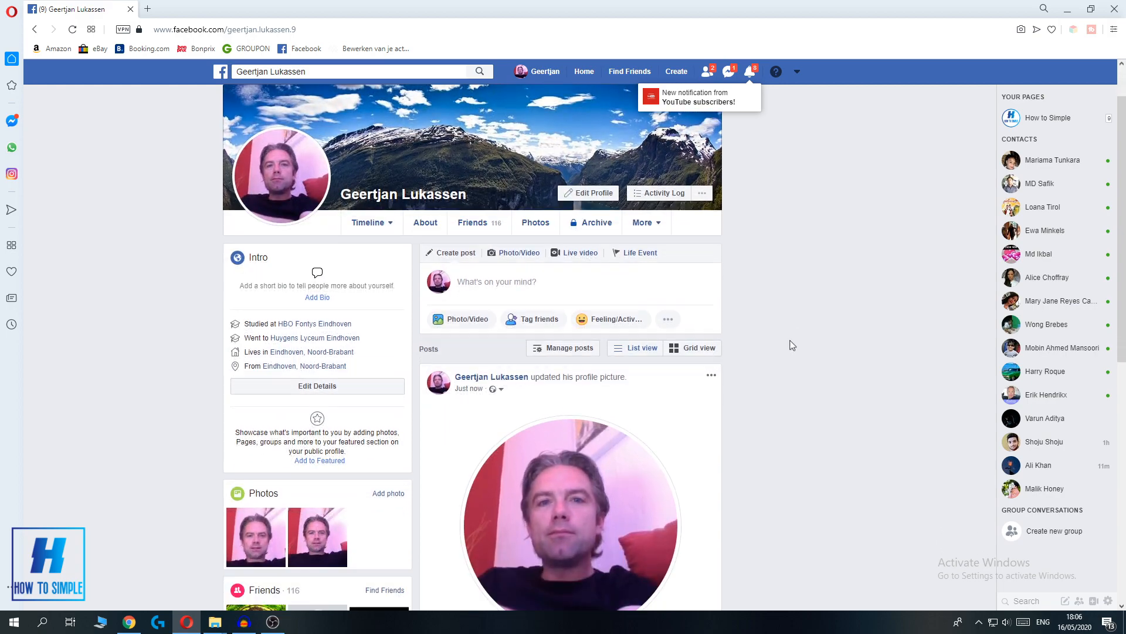
- Open the new profile picture post's photo in the viewer
scroll("down", 3)
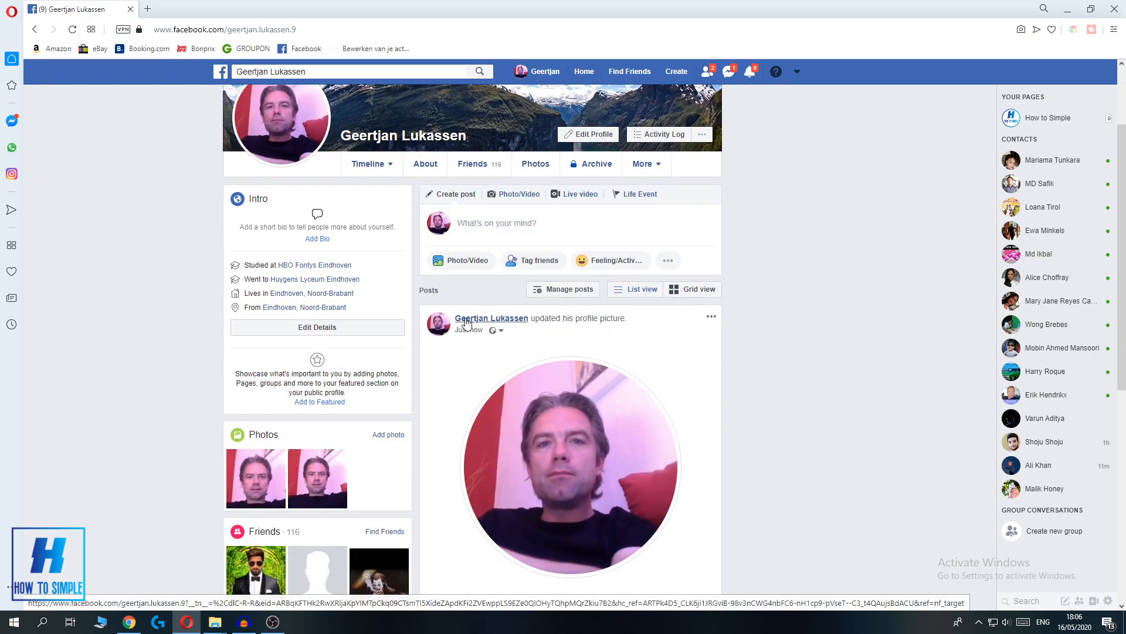
scroll("down", 3)
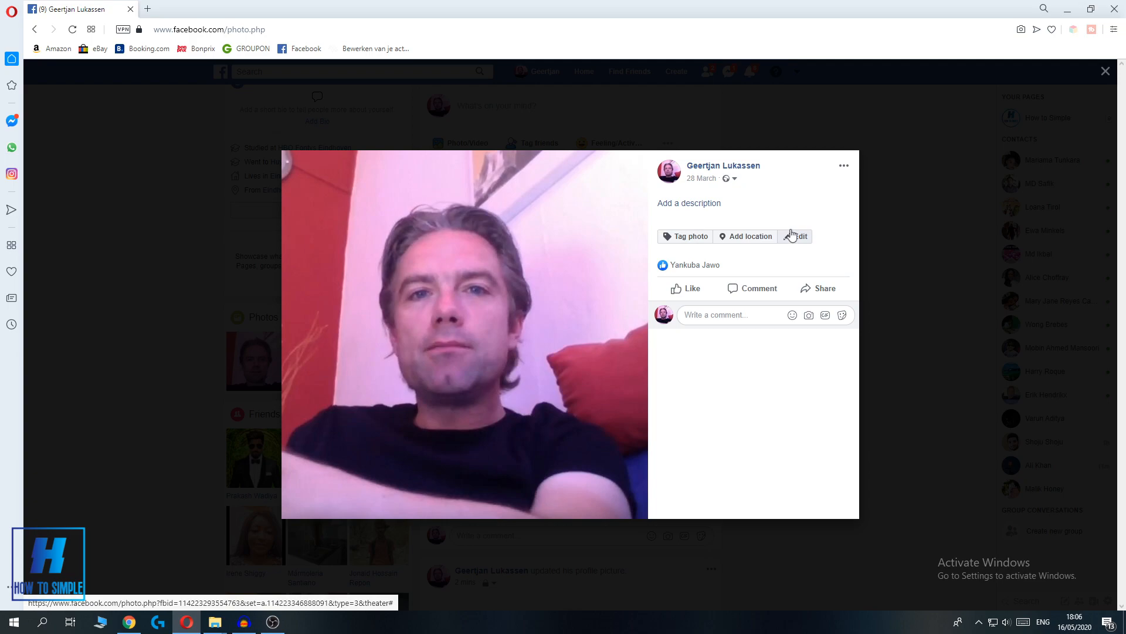
left_click(798, 236)
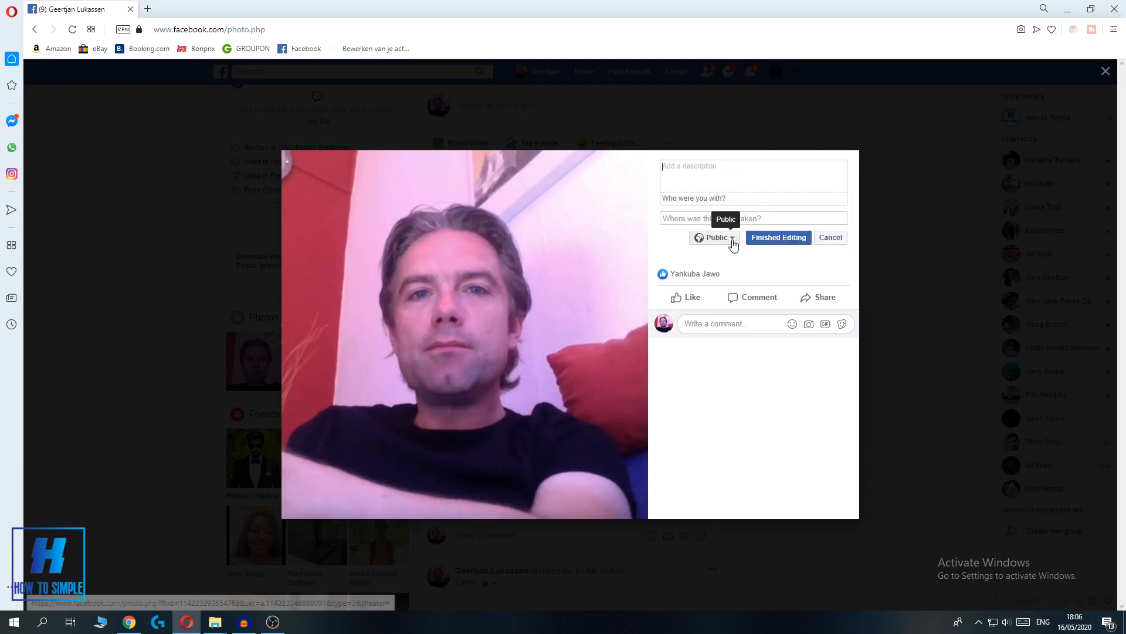
- Change the photo's audience dropdown from Public to Only me
left_click(713, 237)
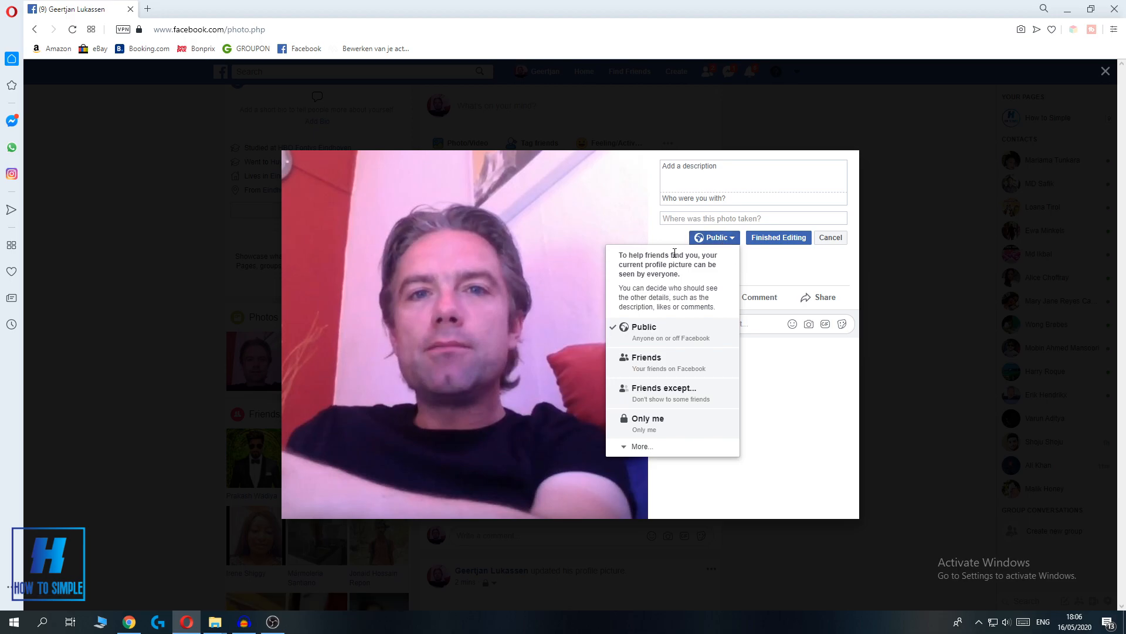
left_click(713, 237)
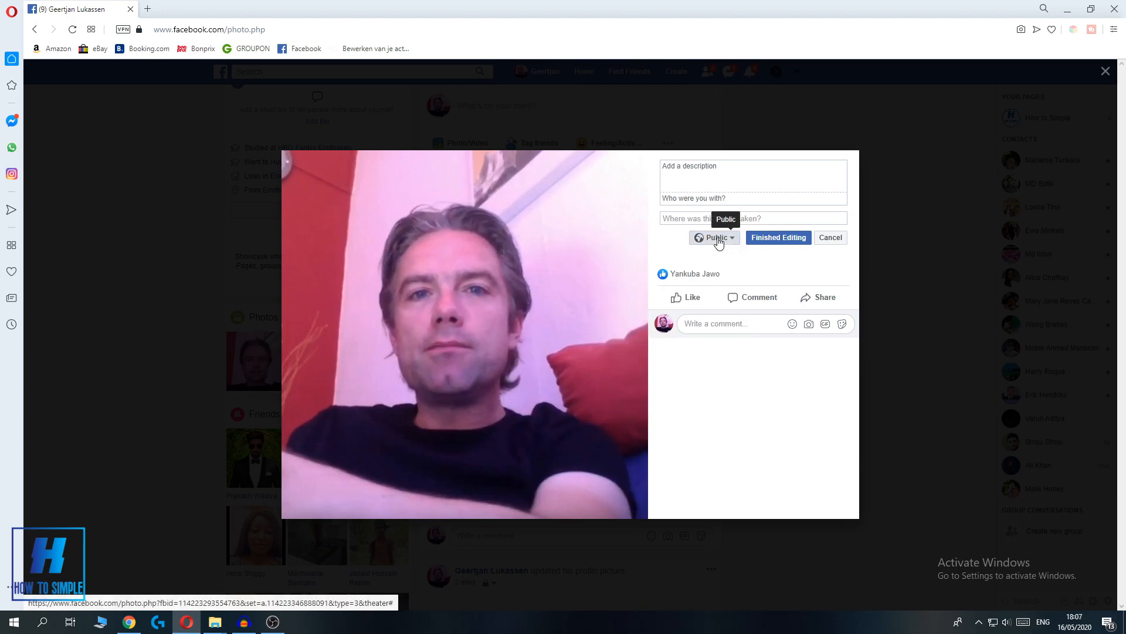
left_click(713, 237)
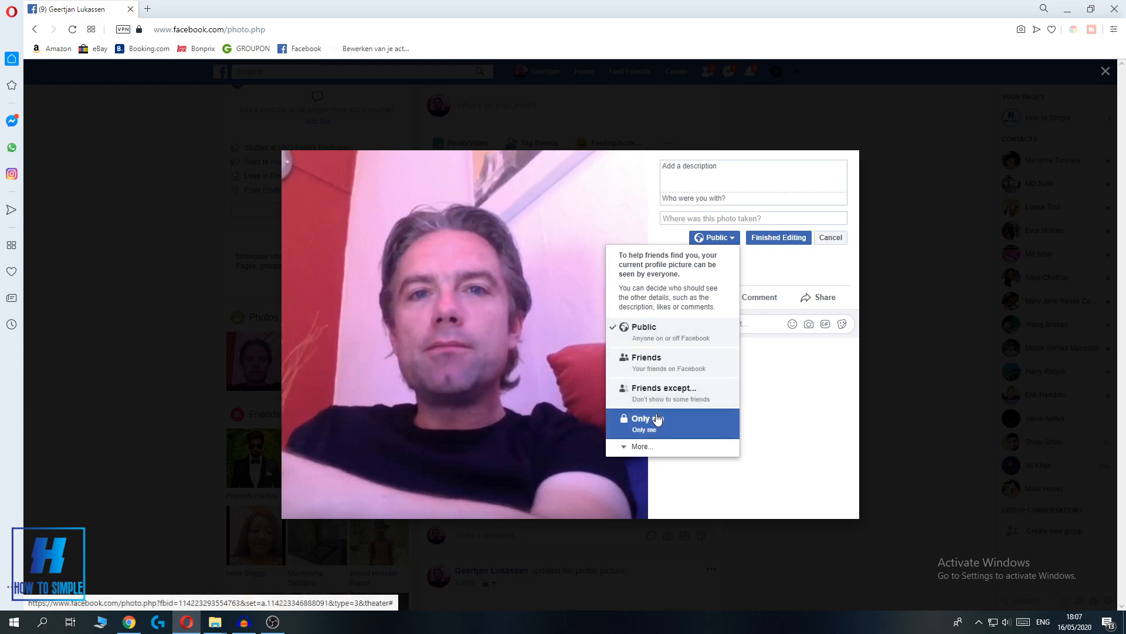
left_click(644, 418)
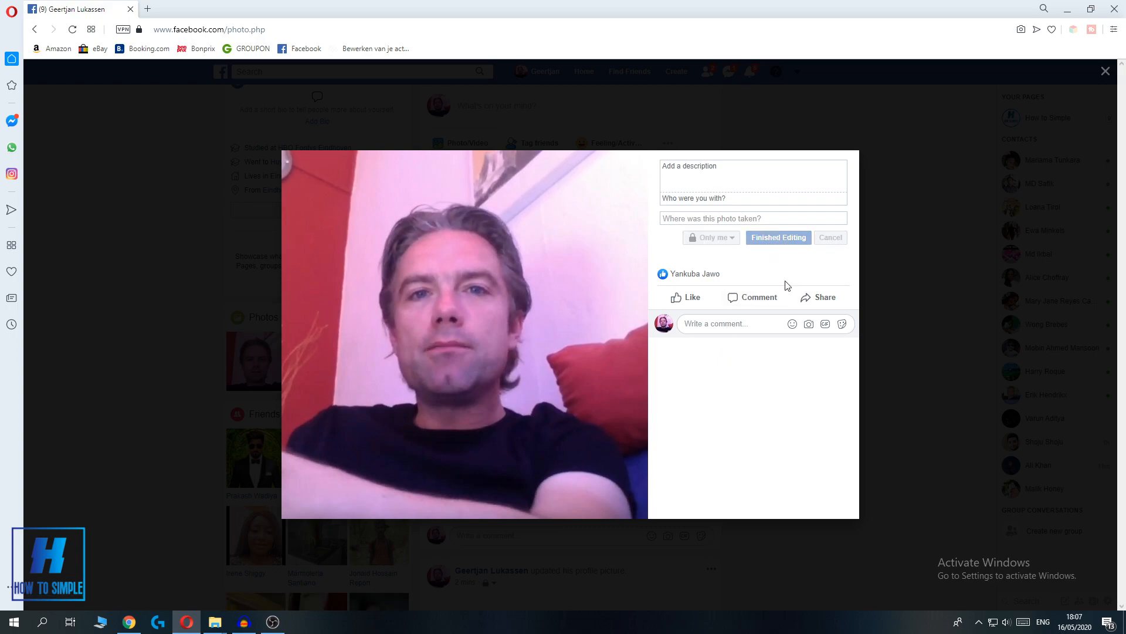
- Save the photo details and close the viewer to return to the timeline
left_click(778, 237)
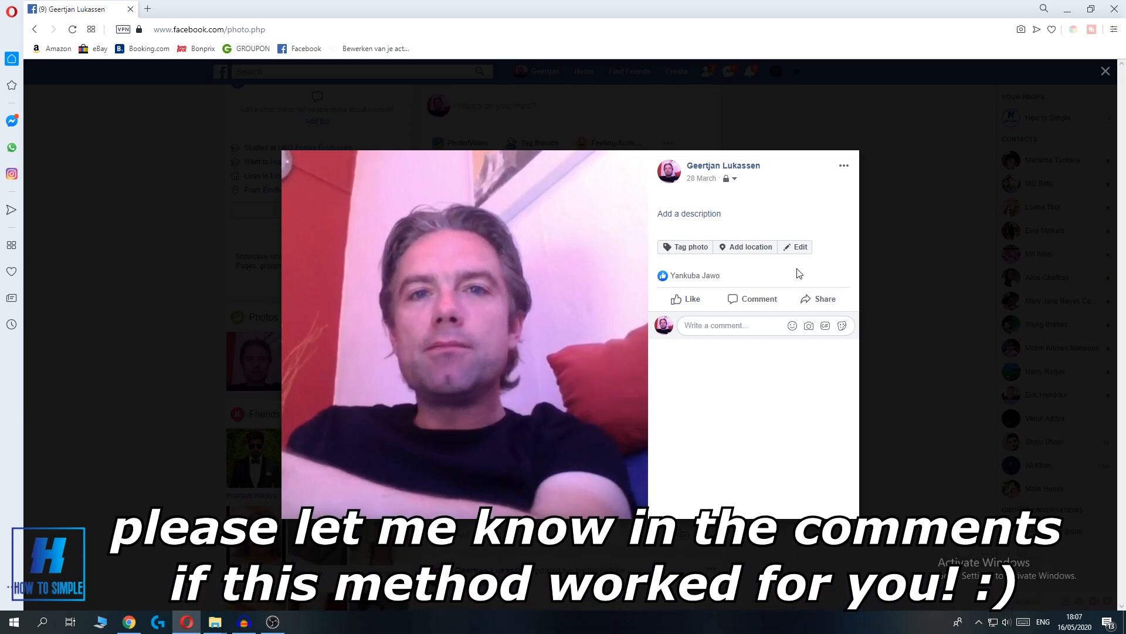
left_click(1104, 71)
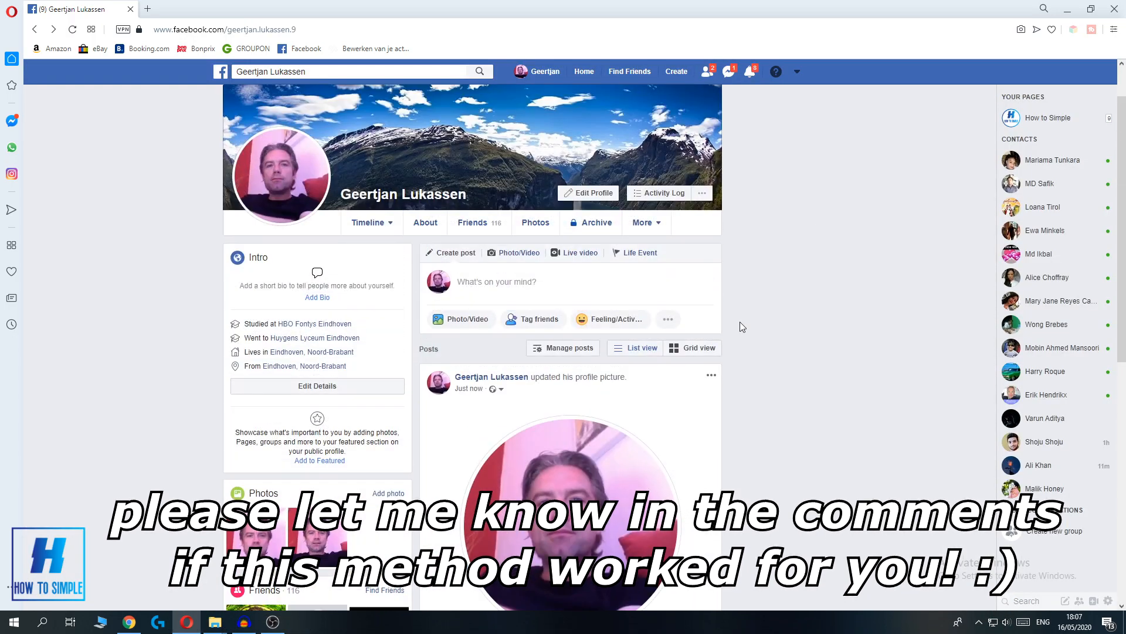